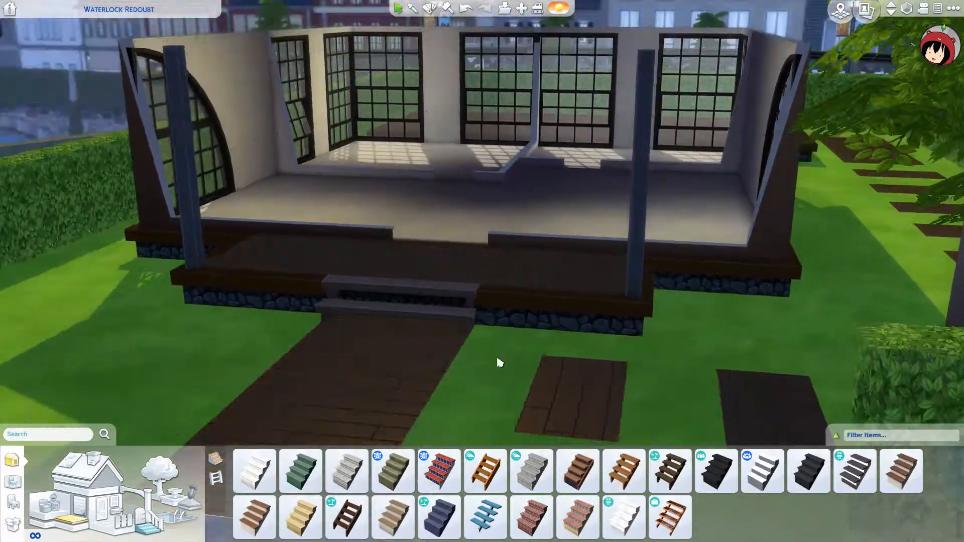
- Choose a staircase style and place it at the front of the raised porch
click(714, 472)
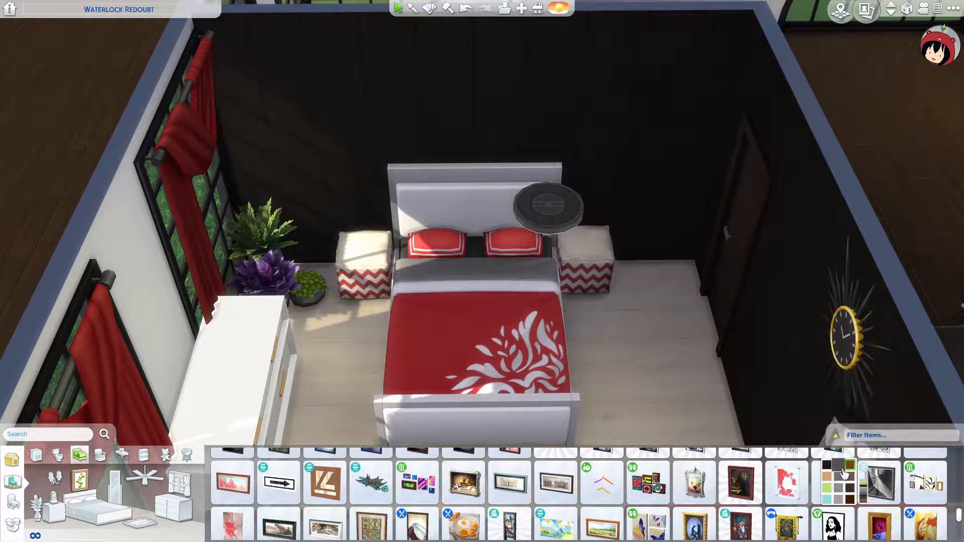
- Filter Decorations by colour tags including Pink to find a floor mirror for the window
click(880, 481)
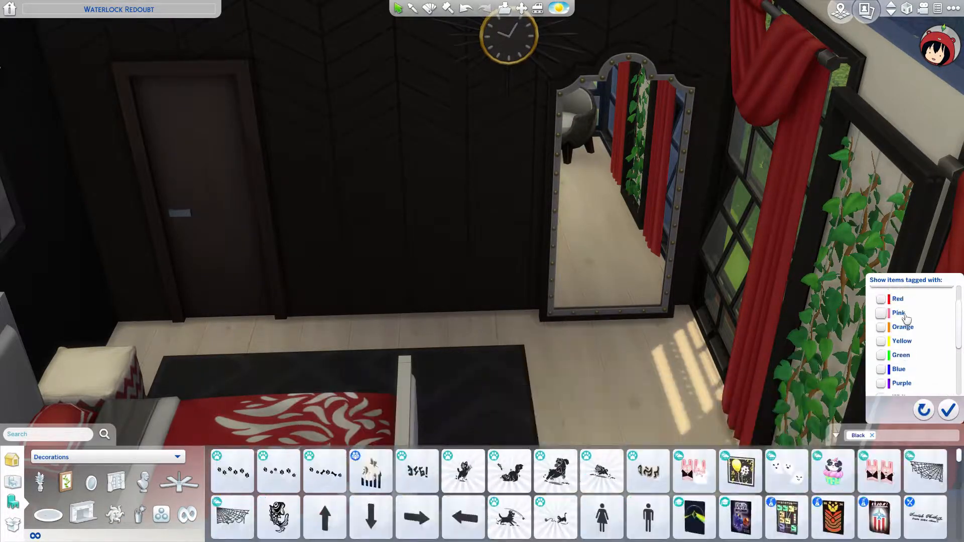
click(880, 299)
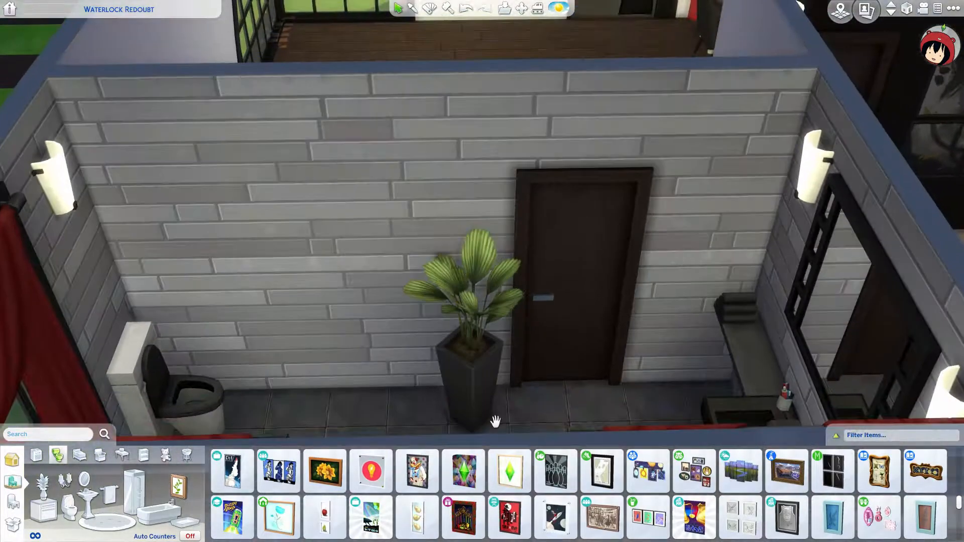
- Browse the Bathroom catalog for toilet, sink, sconces and a potted palm
scroll(down, 3)
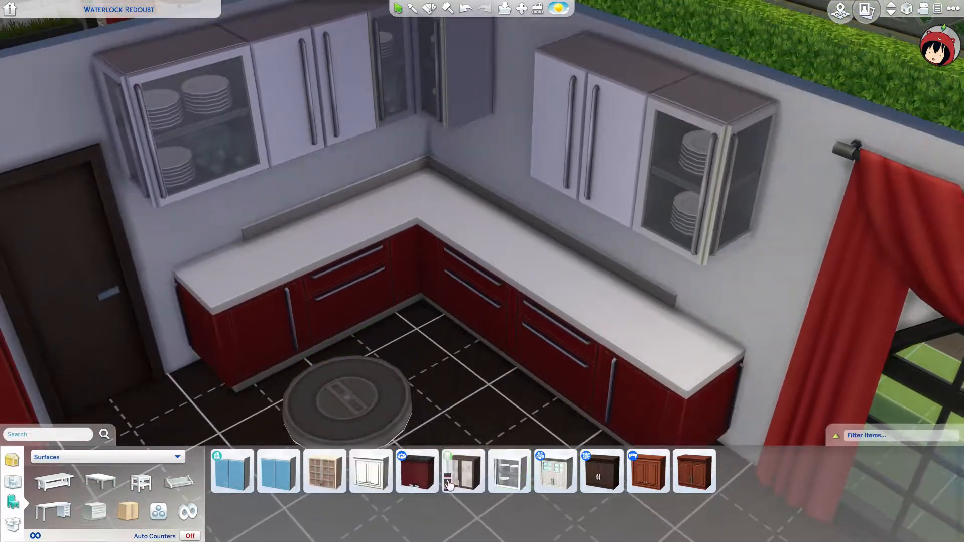
- Pick up a glass-front upper cabinet to position it on the kitchen wall
click(462, 470)
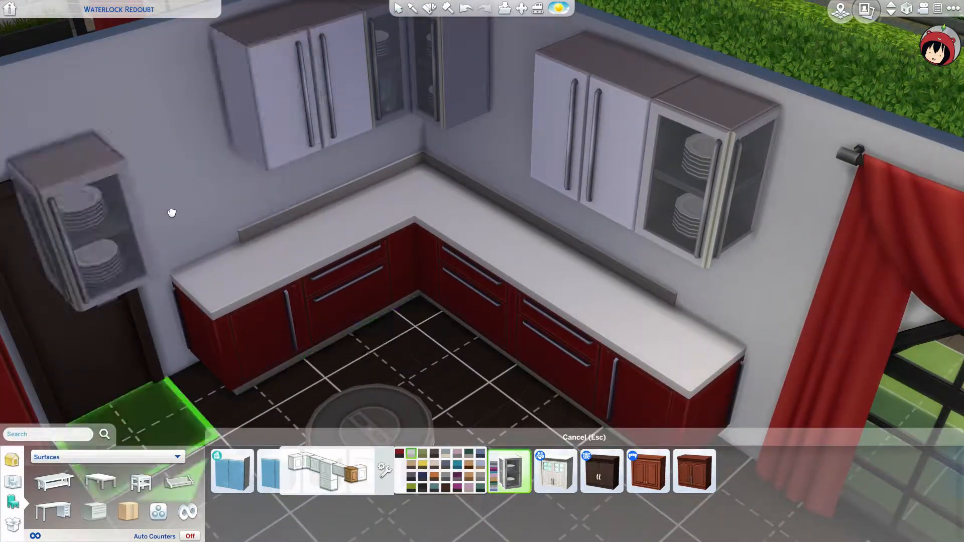